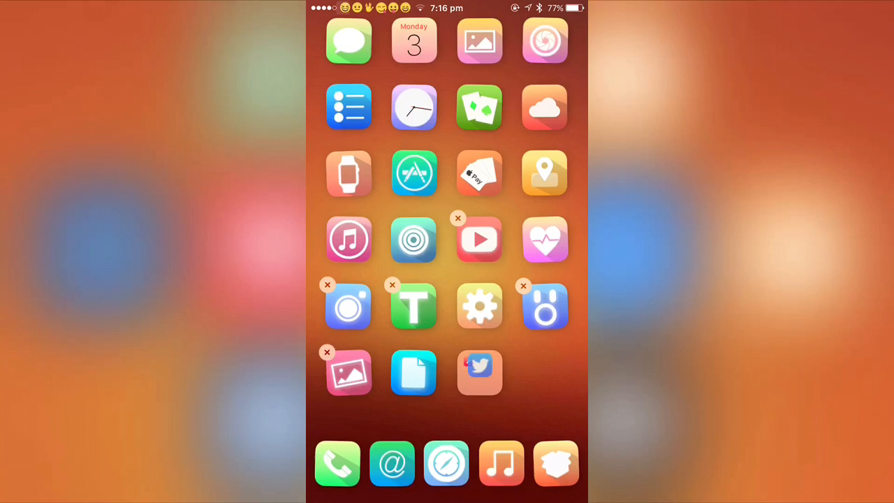
# Exit jiggle mode so the new two-app folder stays on the last icon row.
pyautogui.click(479, 372)
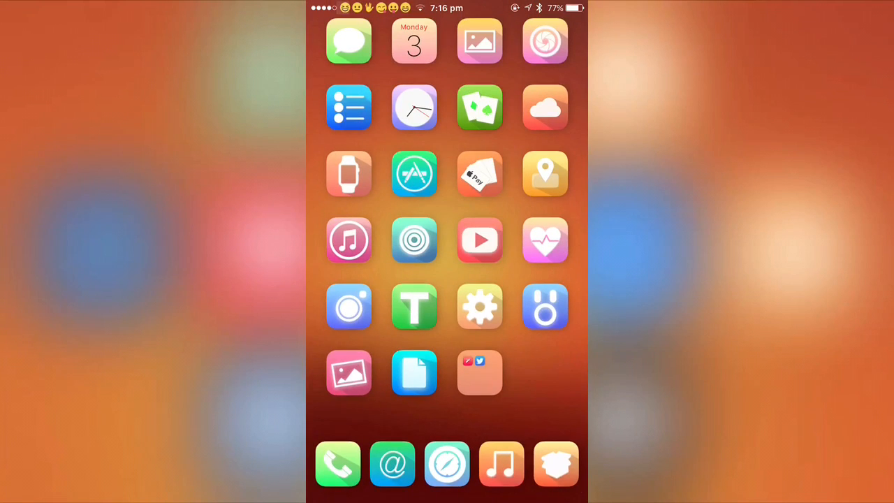
# Open the Social folder and pick up Anemone to drag it out.
pyautogui.click(480, 372)
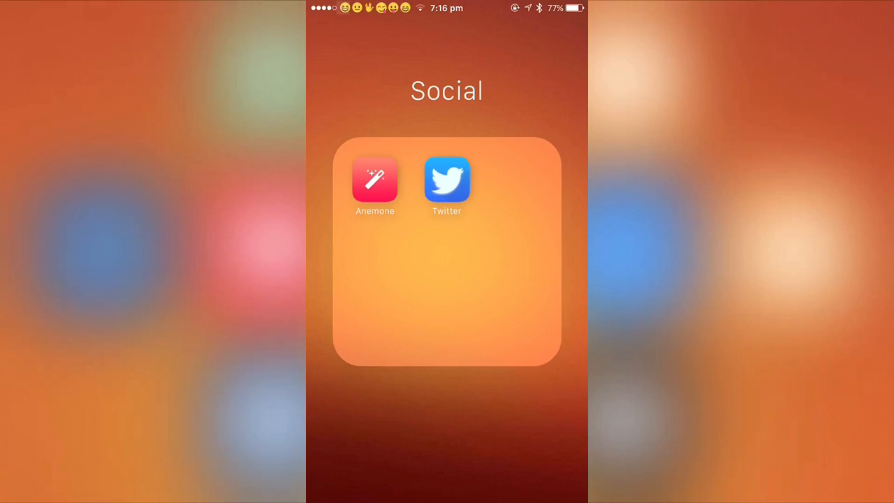
pyautogui.click(375, 180)
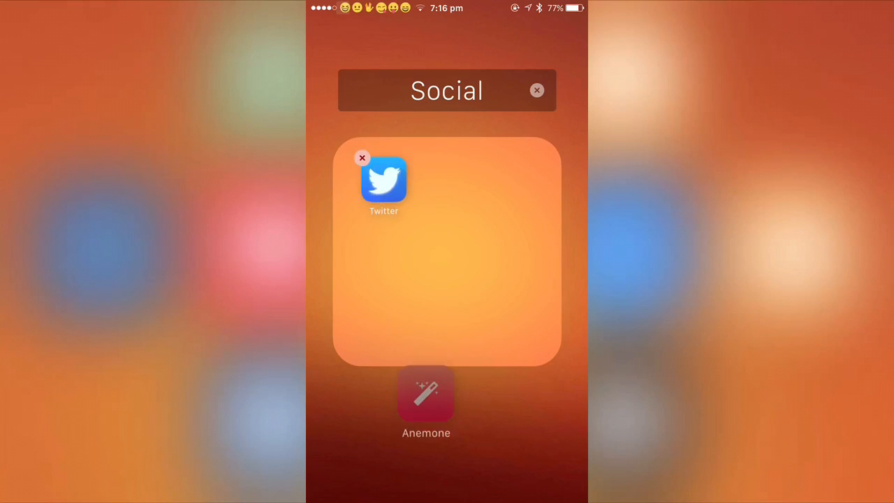
# Drop Anemone beside the Social folder, end editing, and confirm only Twitter remains inside.
pyautogui.click(536, 90)
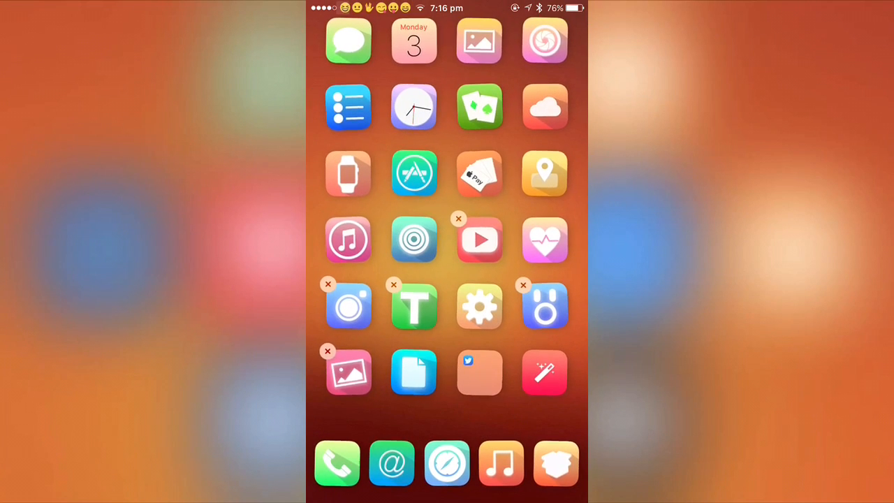
pyautogui.click(479, 372)
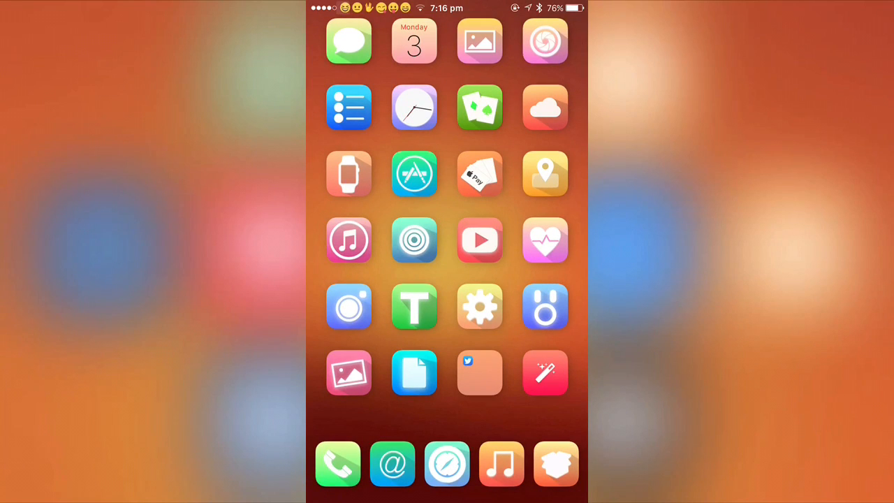
pyautogui.click(479, 372)
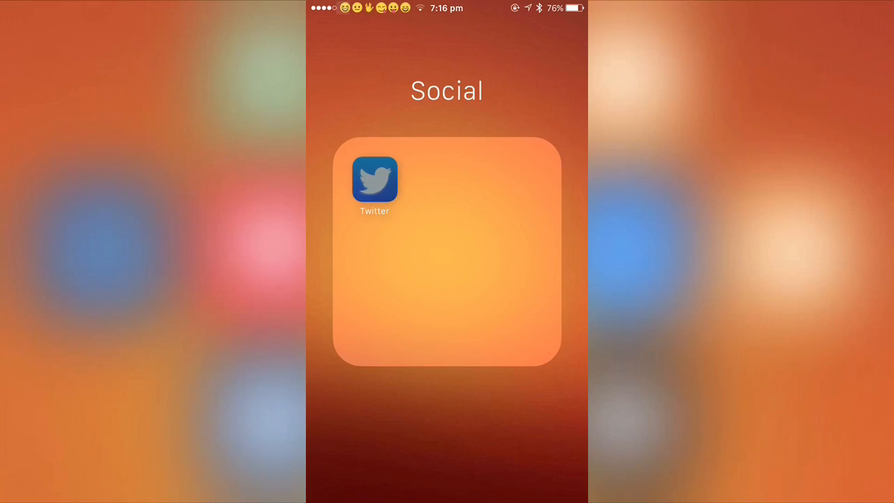